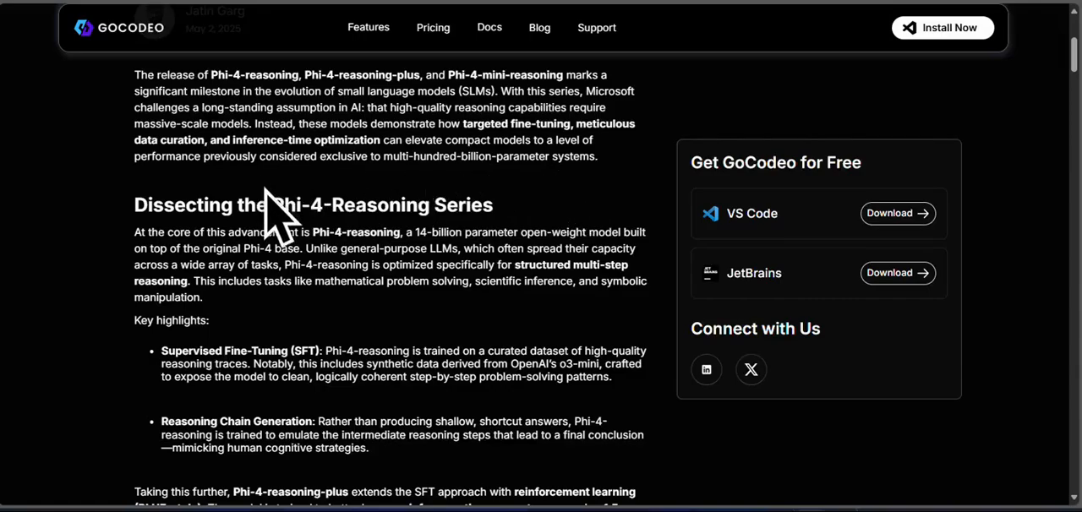
# Step: Highlight Phi-4-Reasoning in the heading and read down into Compact Models, Competitive Results
pyautogui.doubleClick(350, 204)
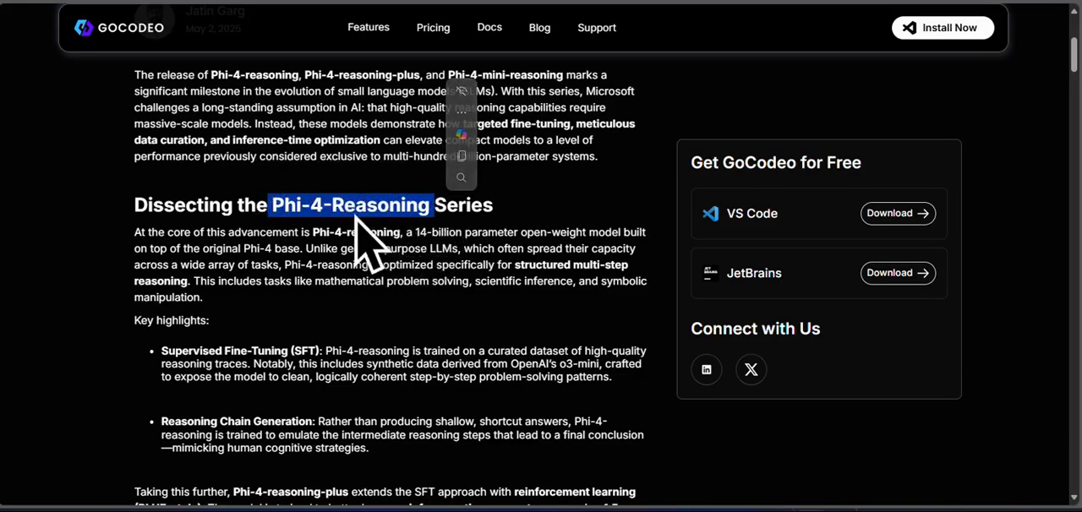
pyautogui.scroll(-3)
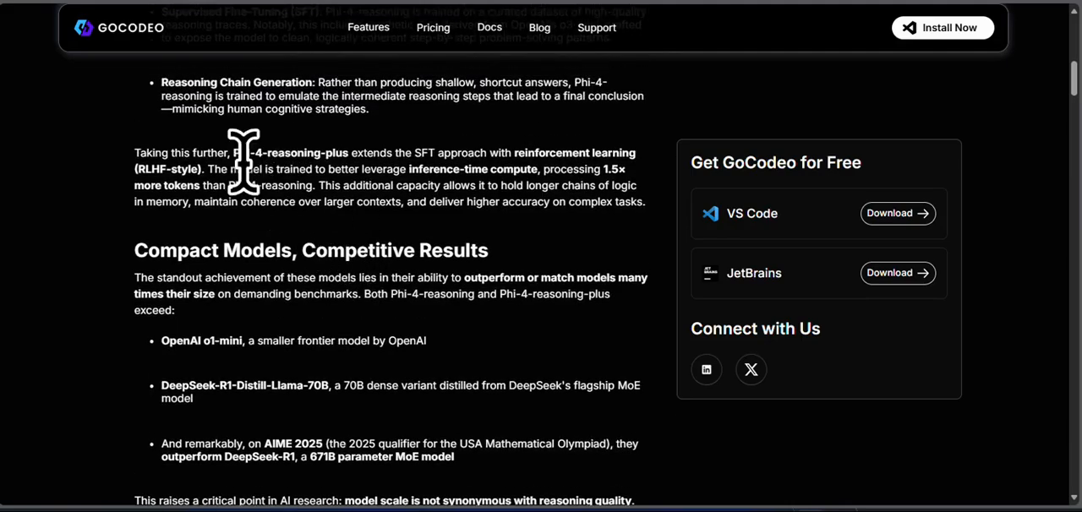
pyautogui.doubleClick(290, 152)
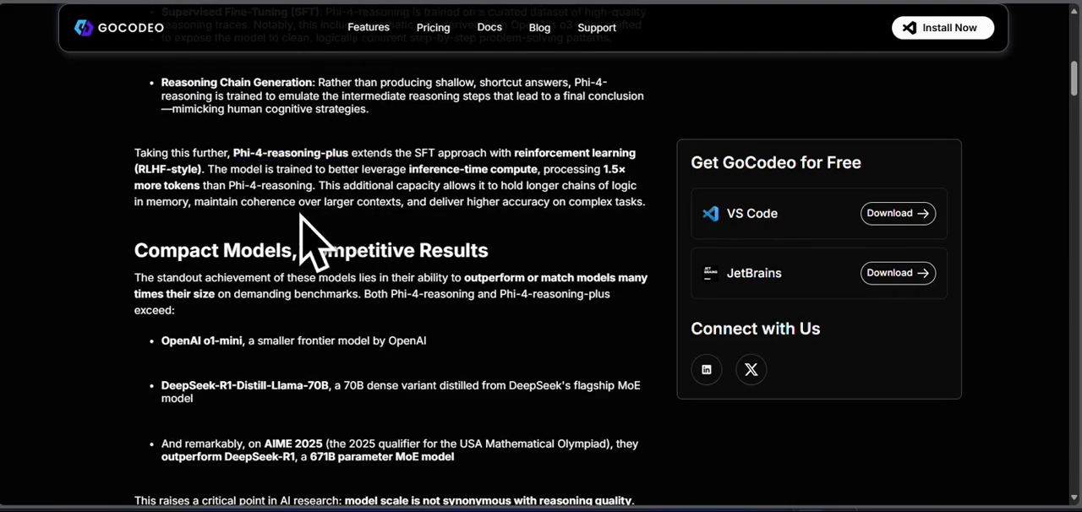
pyautogui.moveTo(507, 287)
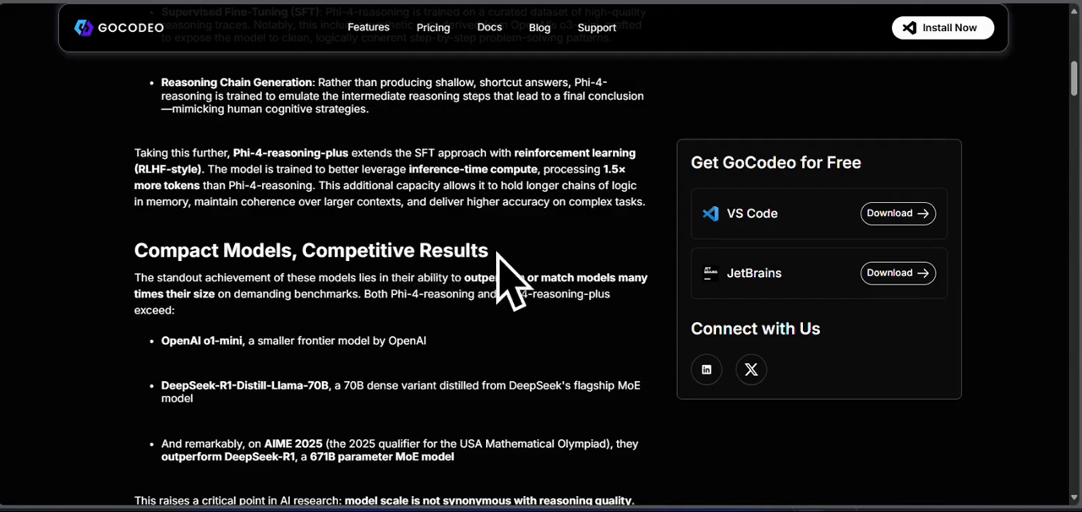
pyautogui.moveTo(482, 363)
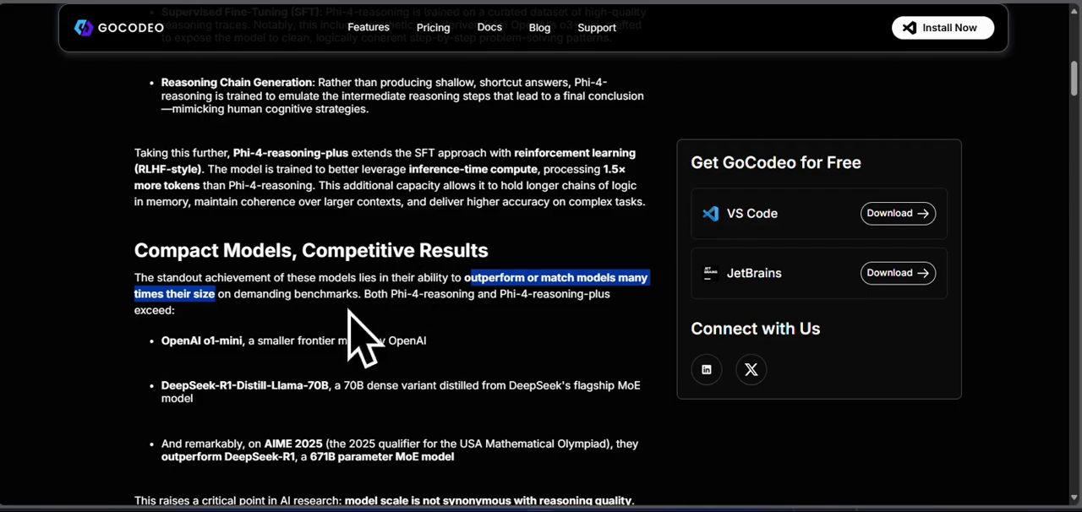
pyautogui.moveTo(358, 346)
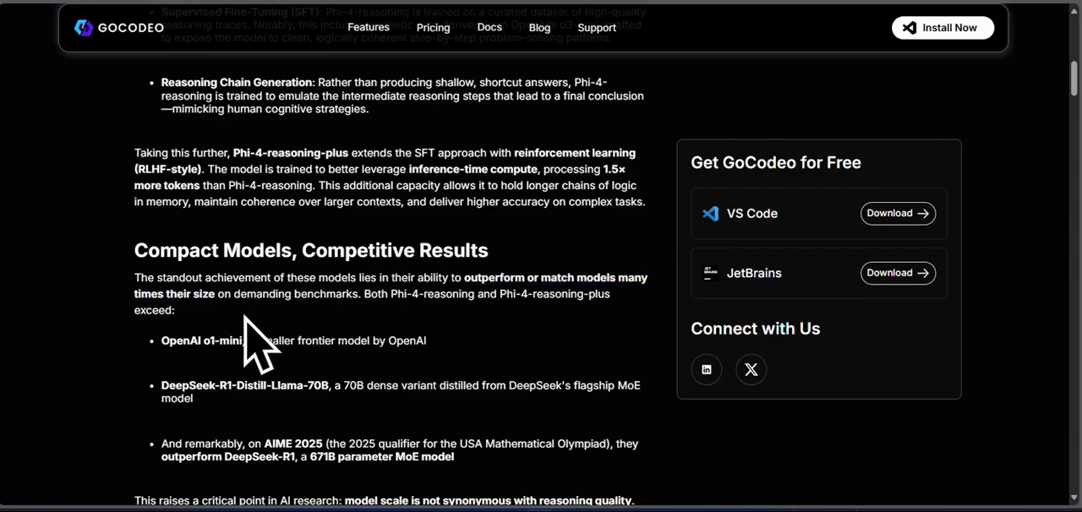
pyautogui.scroll(-3)
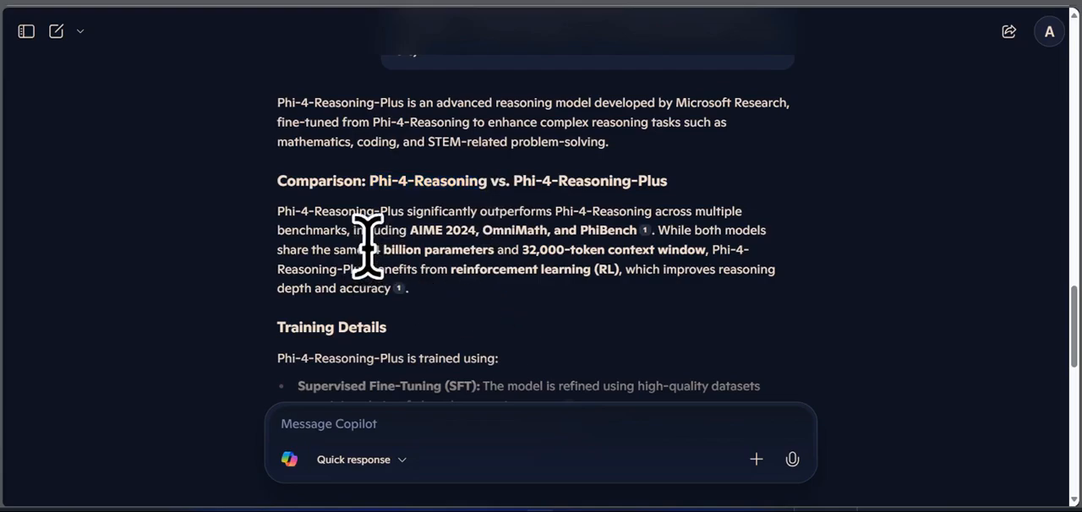
pyautogui.moveTo(487, 301)
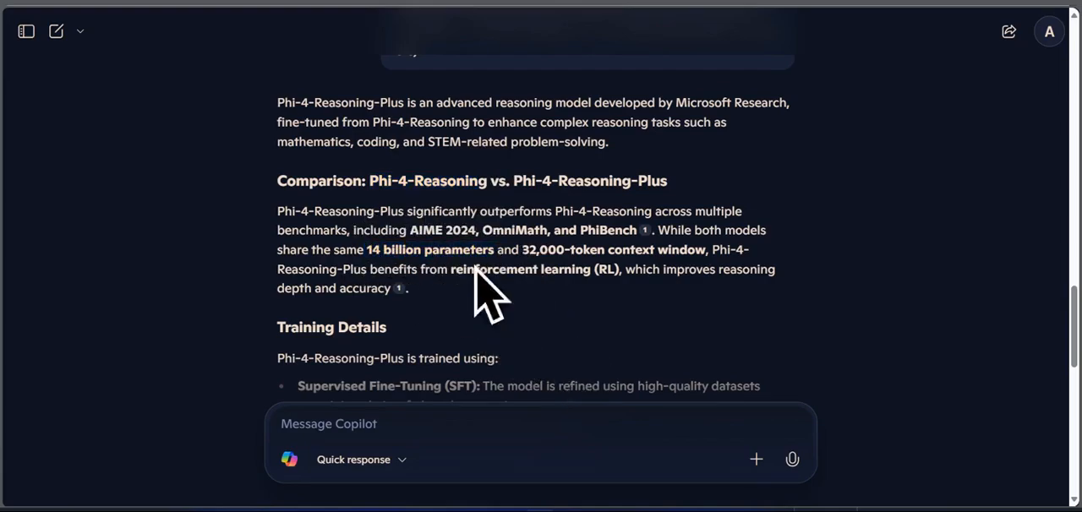
pyautogui.moveTo(549, 330)
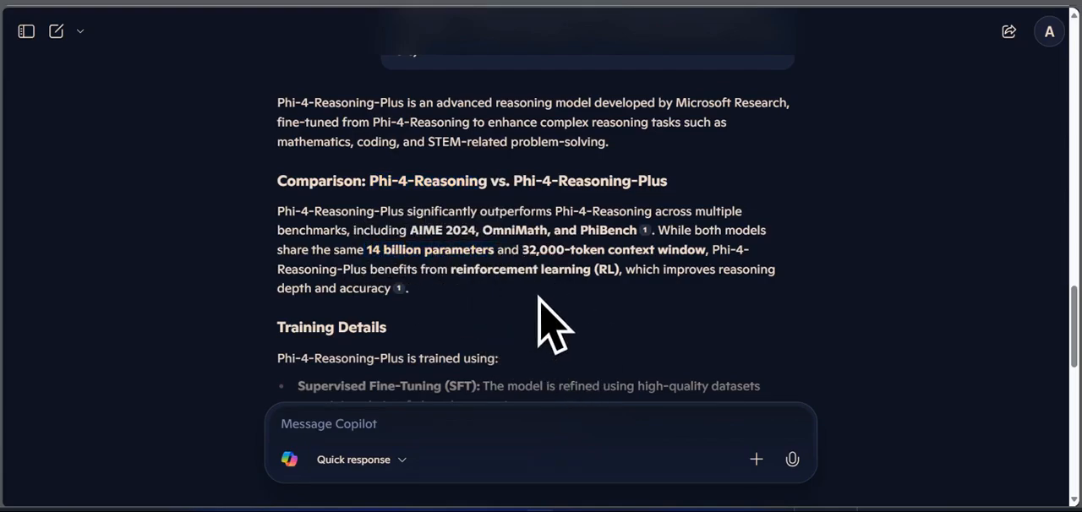
# Step: Scroll the Copilot answer down to the O3-Mini Connection paragraph
pyautogui.scroll(-3)
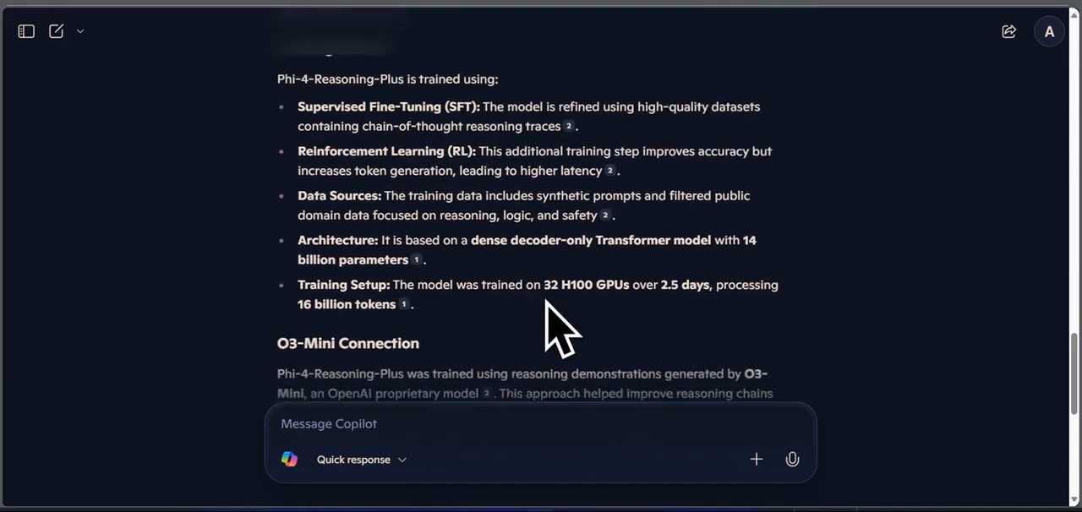
pyautogui.scroll(-3)
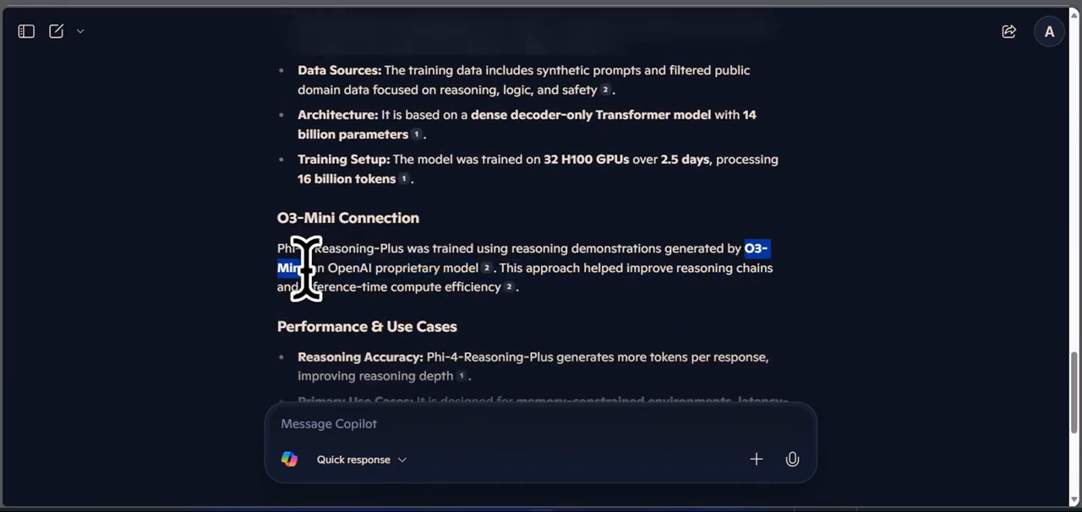
pyautogui.moveTo(626, 354)
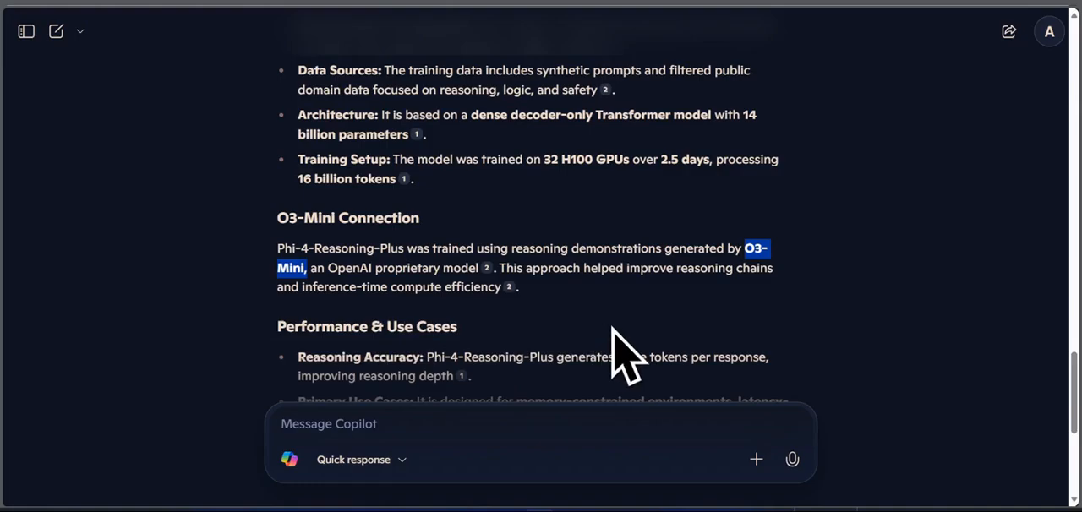
pyautogui.moveTo(611, 351)
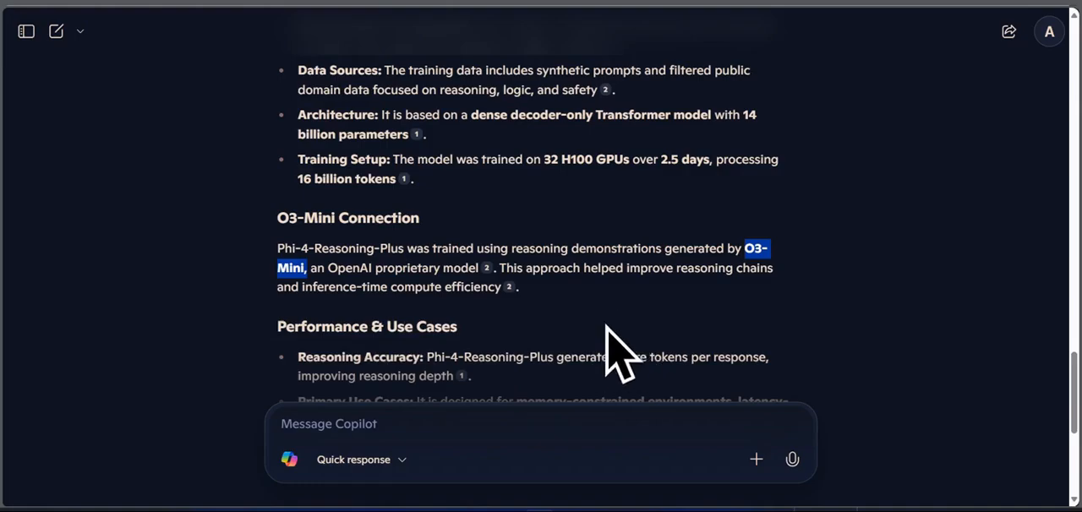
pyautogui.moveTo(628, 329)
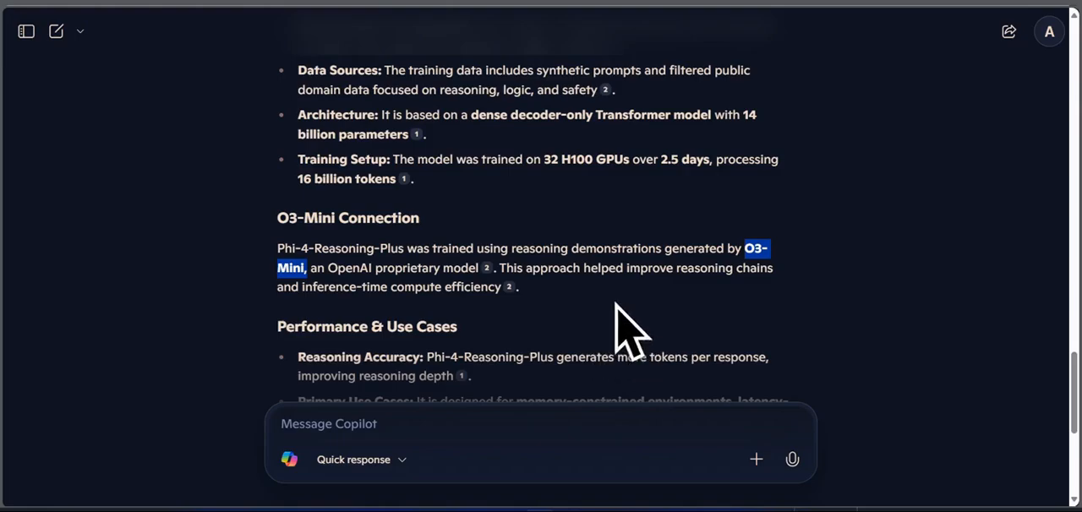
pyautogui.moveTo(308, 211)
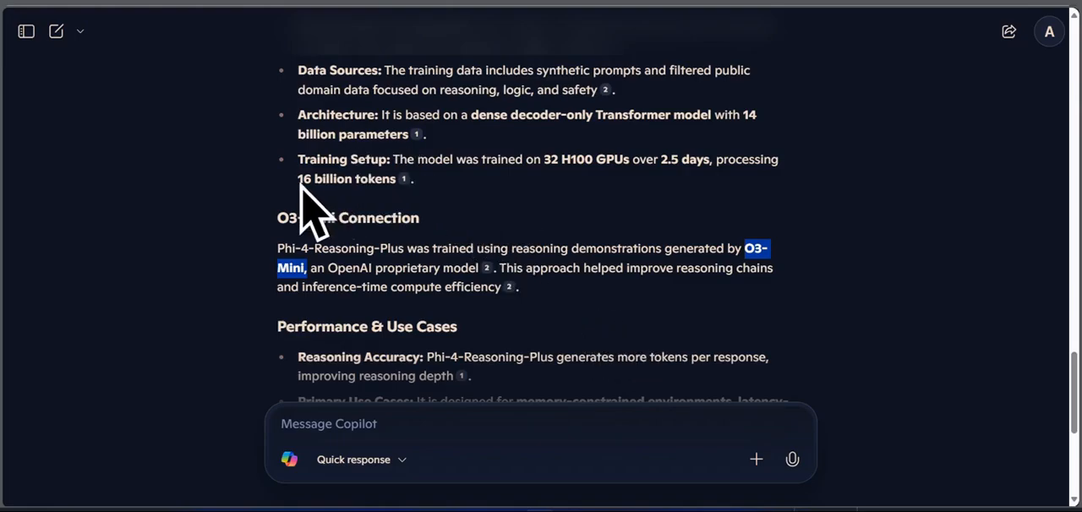
pyautogui.moveTo(761, 245)
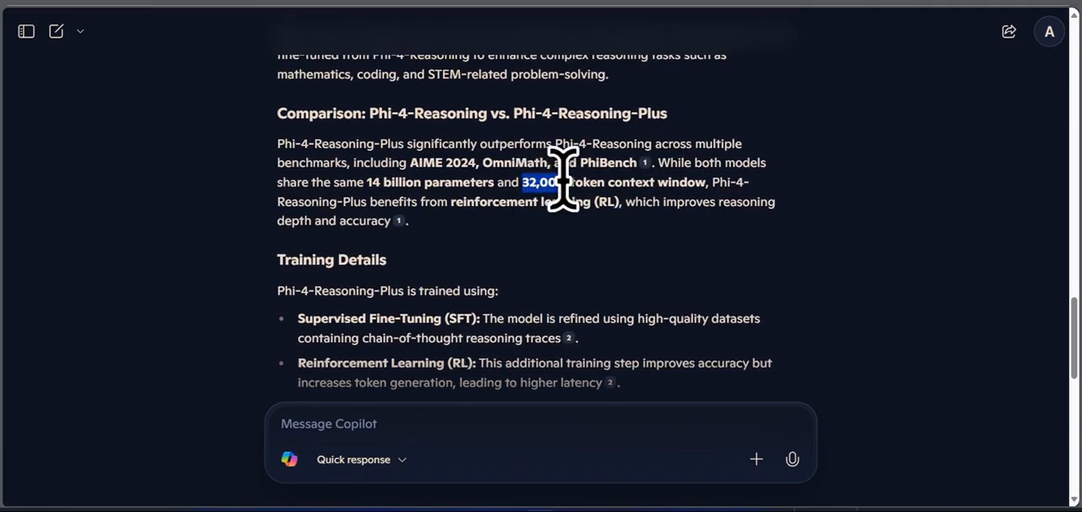
# Step: Highlight the '32,000-token context window' phrase in the comparison paragraph
pyautogui.moveTo(554, 183); pyautogui.dragTo(701, 183)
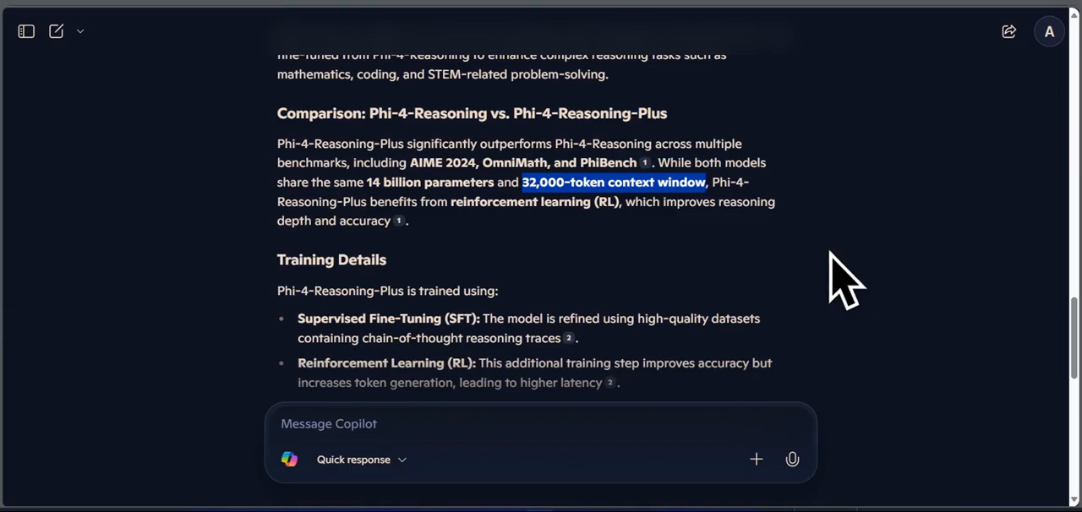
pyautogui.moveTo(718, 271)
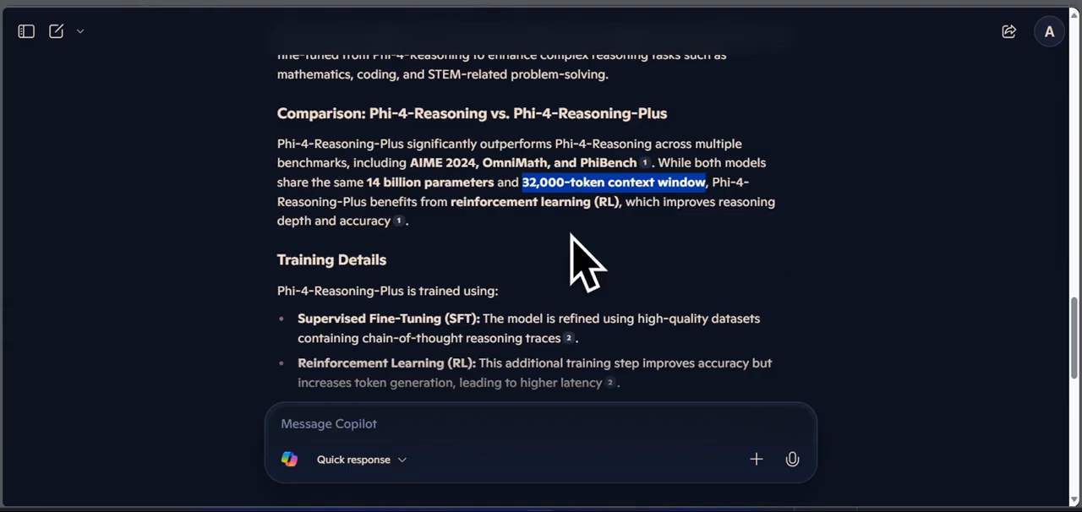
pyautogui.moveTo(470, 240)
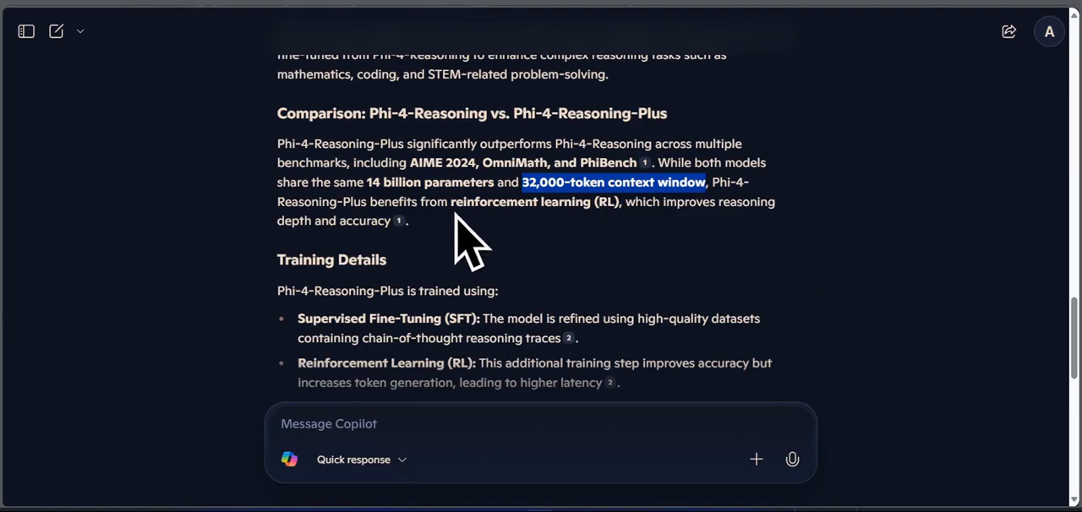
pyautogui.moveTo(482, 245)
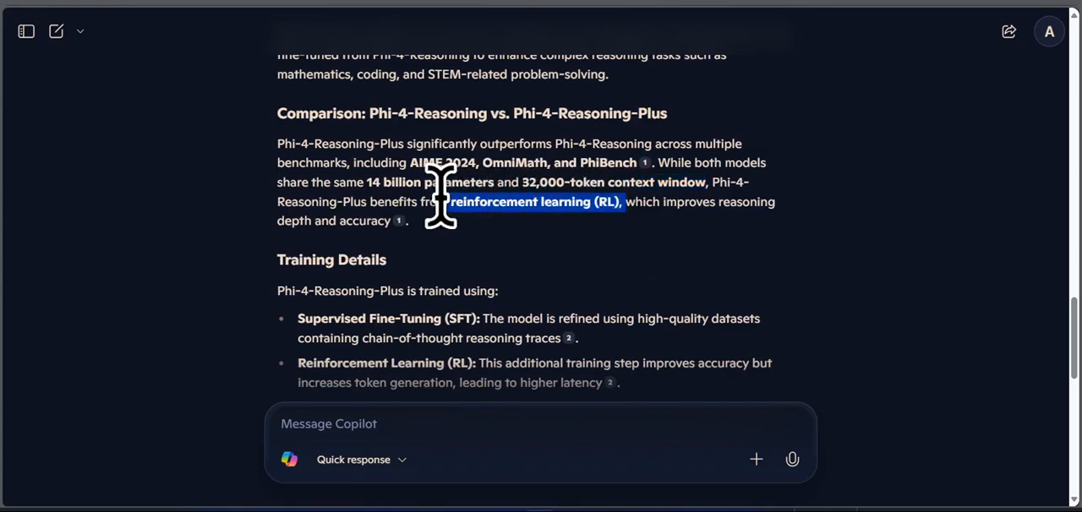
pyautogui.moveTo(469, 253)
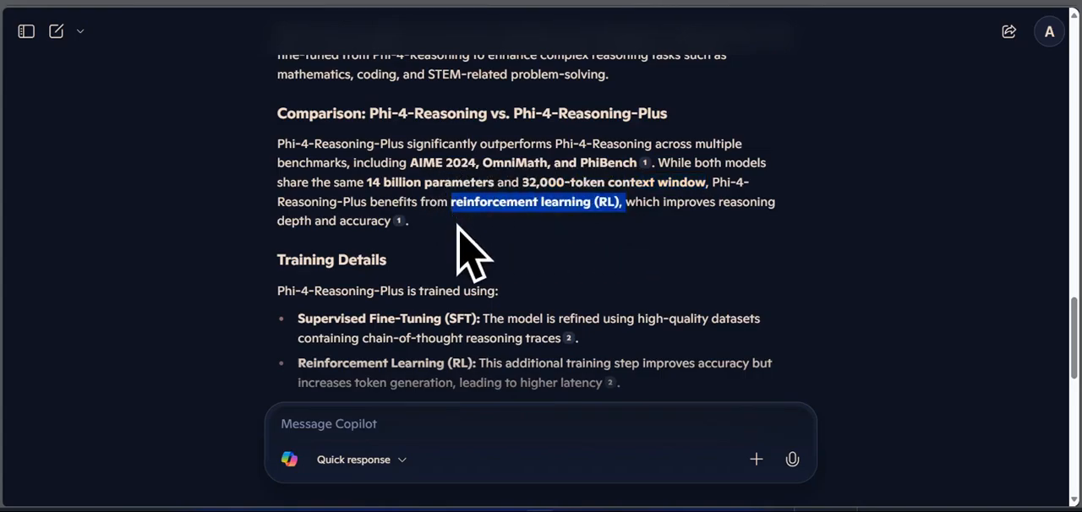
pyautogui.moveTo(752, 270)
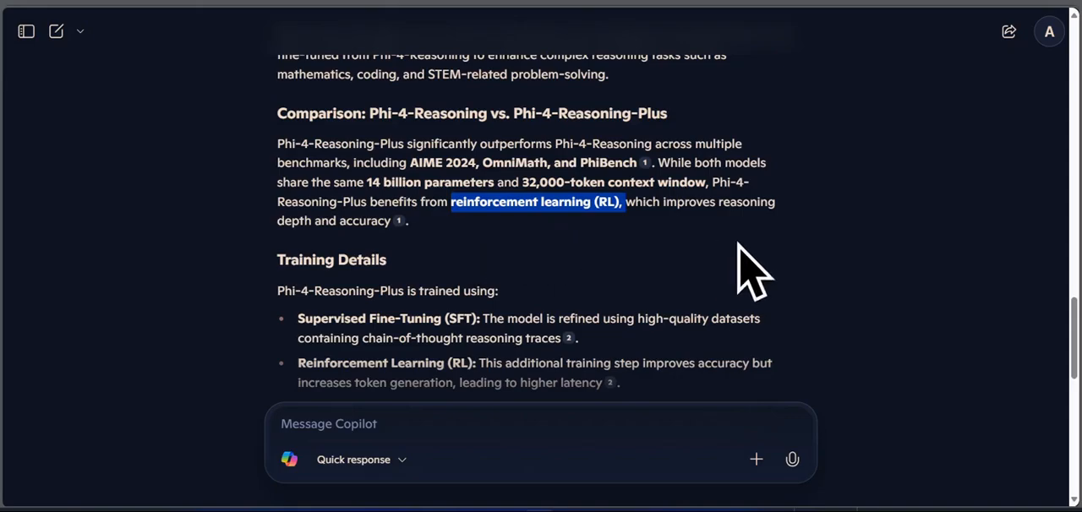
pyautogui.moveTo(832, 237)
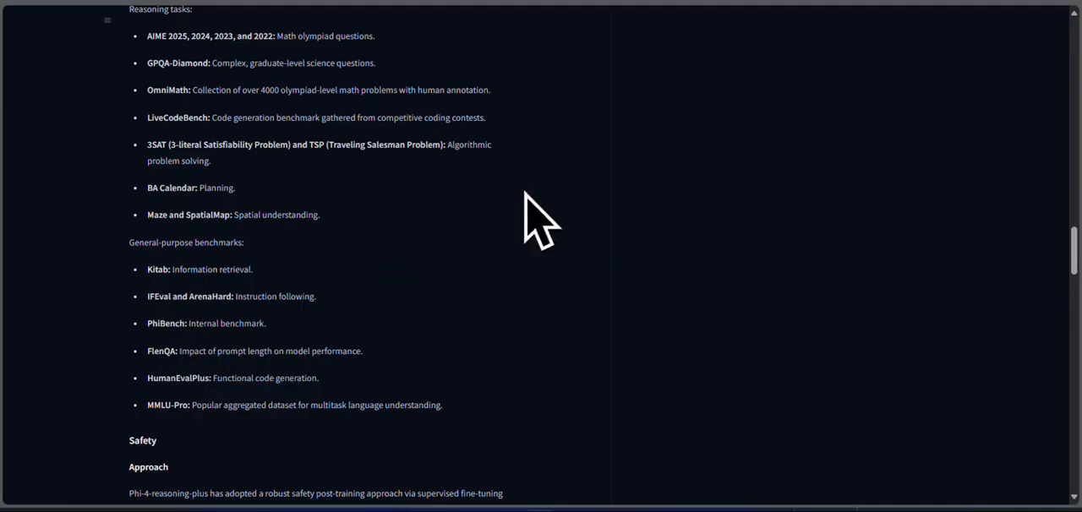
# Step: Read down the model card into the first Model Quality benchmark table against reasoning models
pyautogui.scroll(-3)
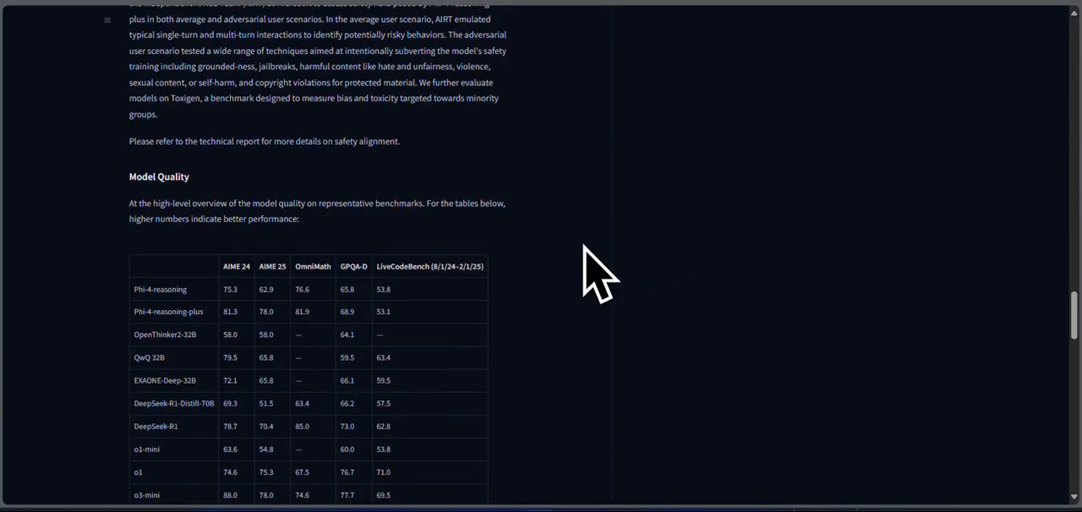
pyautogui.scroll(-3)
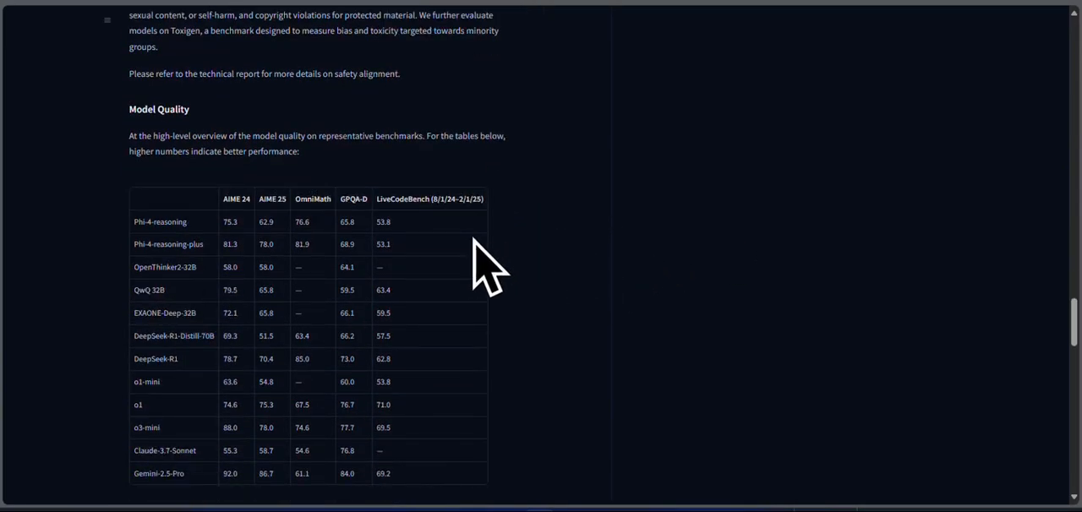
pyautogui.scroll(-3)
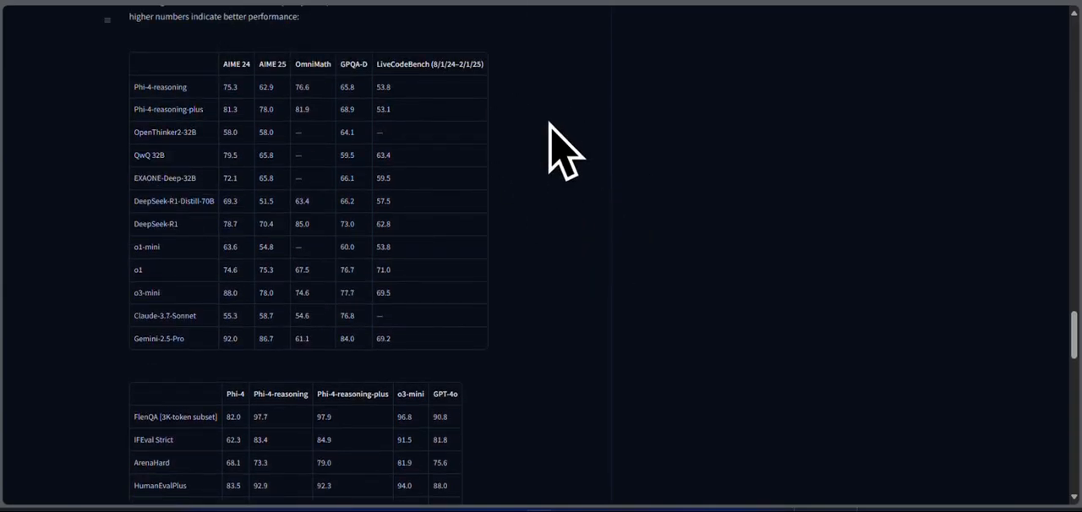
pyautogui.moveTo(250, 119)
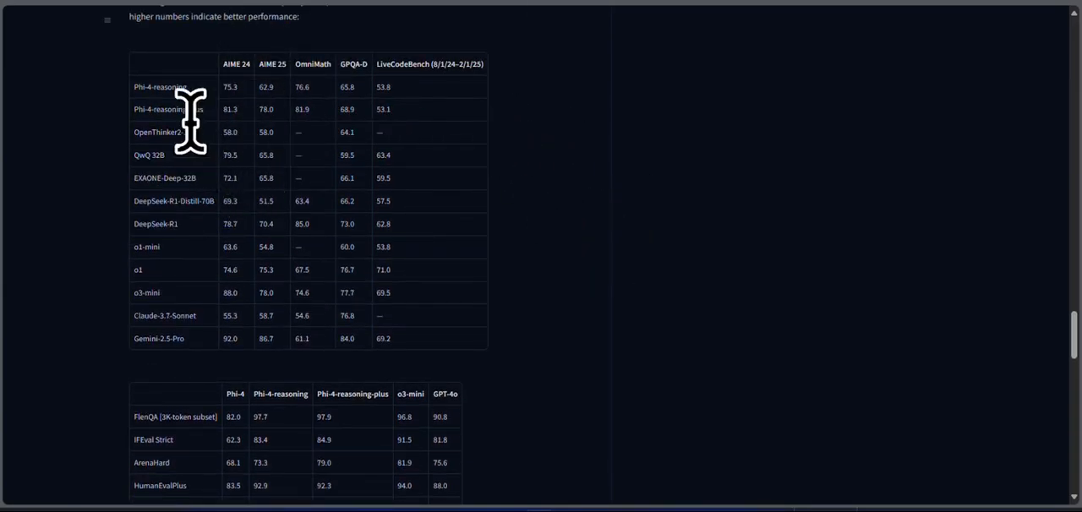
pyautogui.scroll(3)
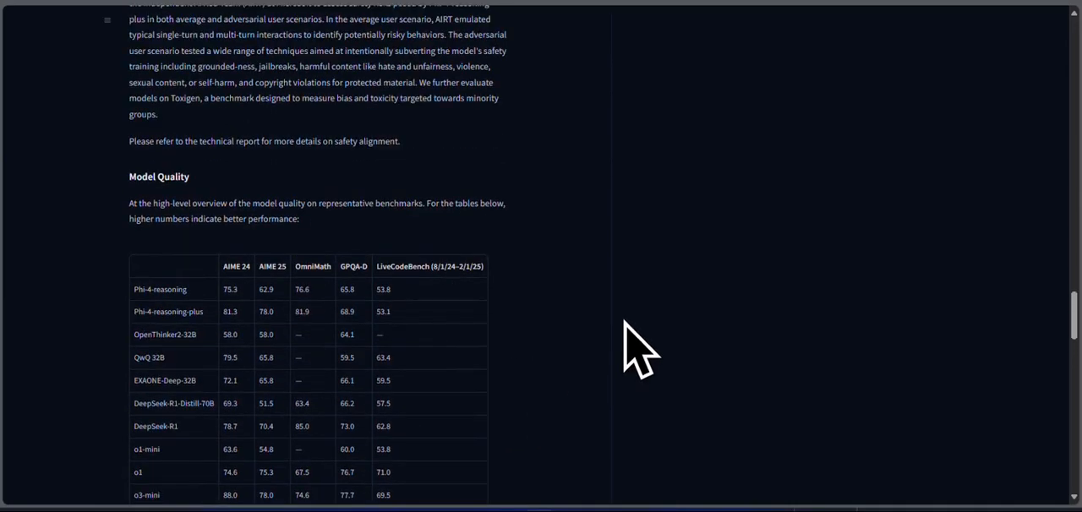
# Step: Continue through the general-model benchmark table and move back up slightly
pyautogui.scroll(-3)
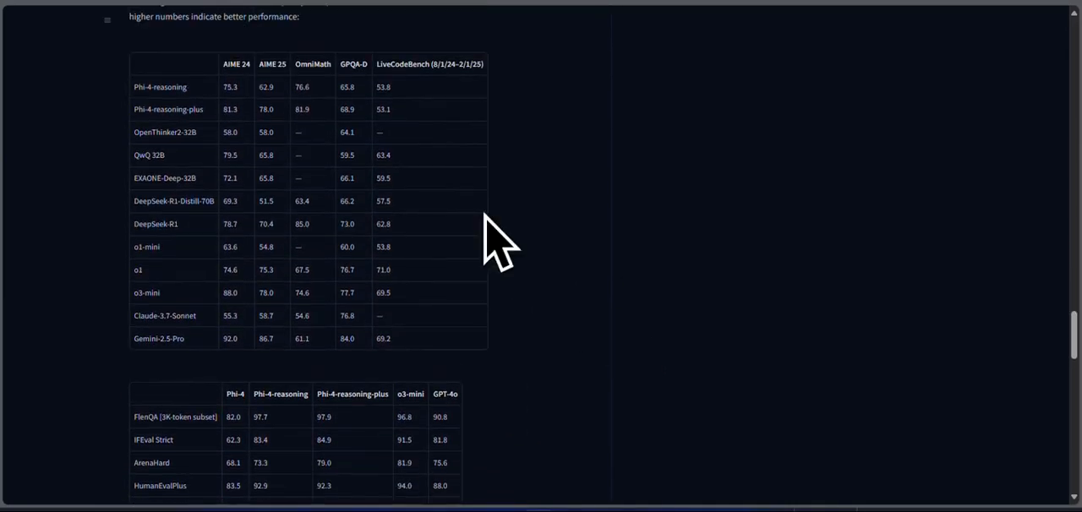
pyautogui.moveTo(318, 126)
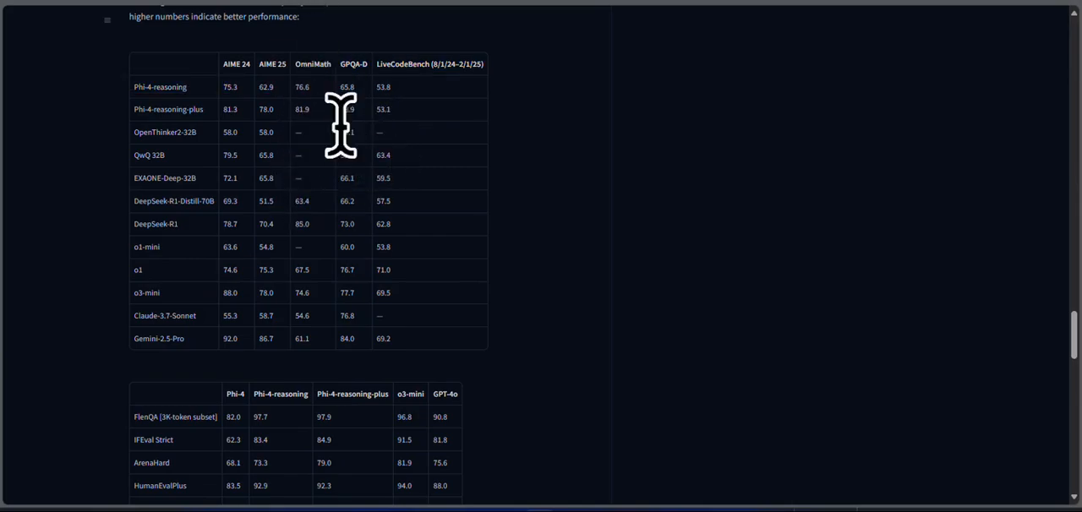
pyautogui.moveTo(380, 220)
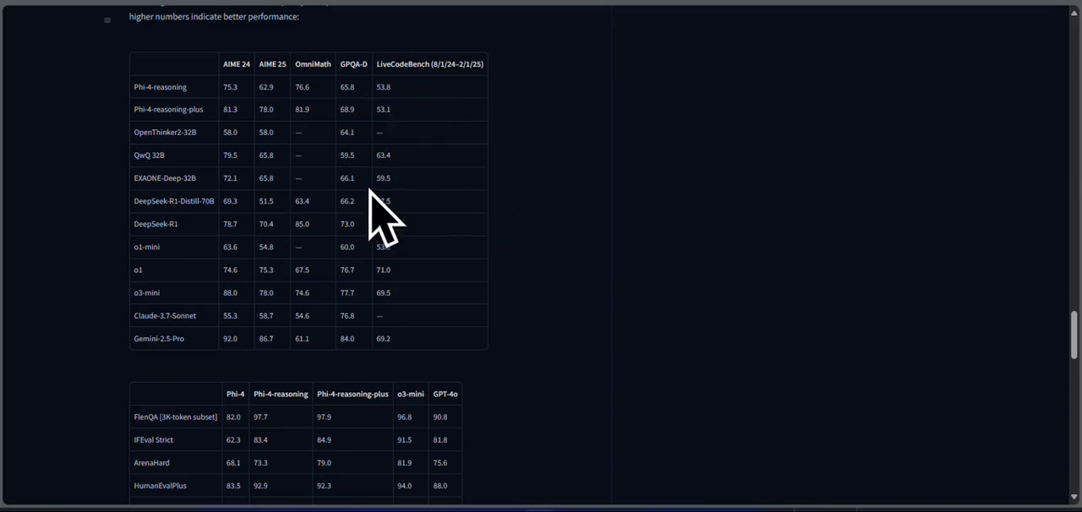
pyautogui.scroll(-3)
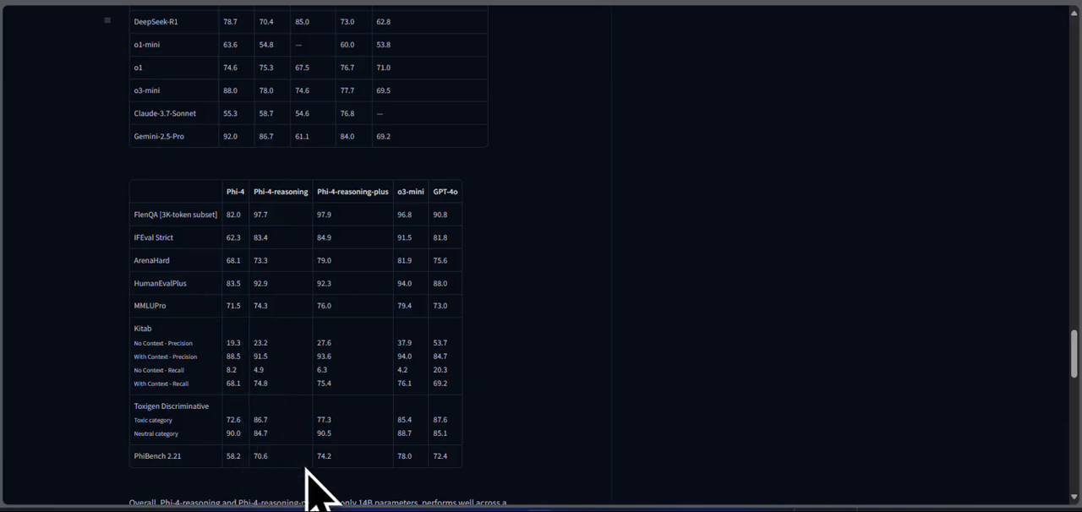
pyautogui.moveTo(358, 493)
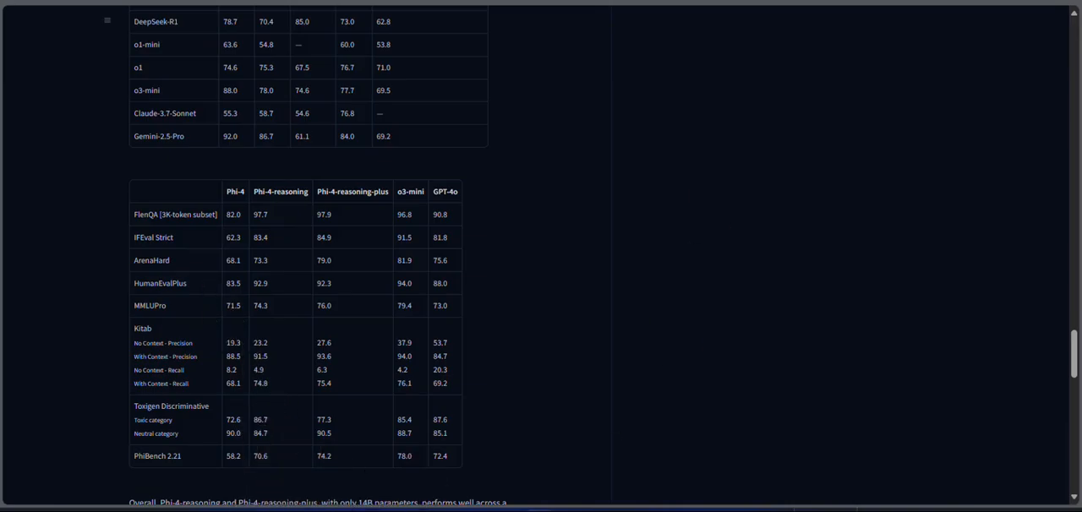
pyautogui.scroll(-3)
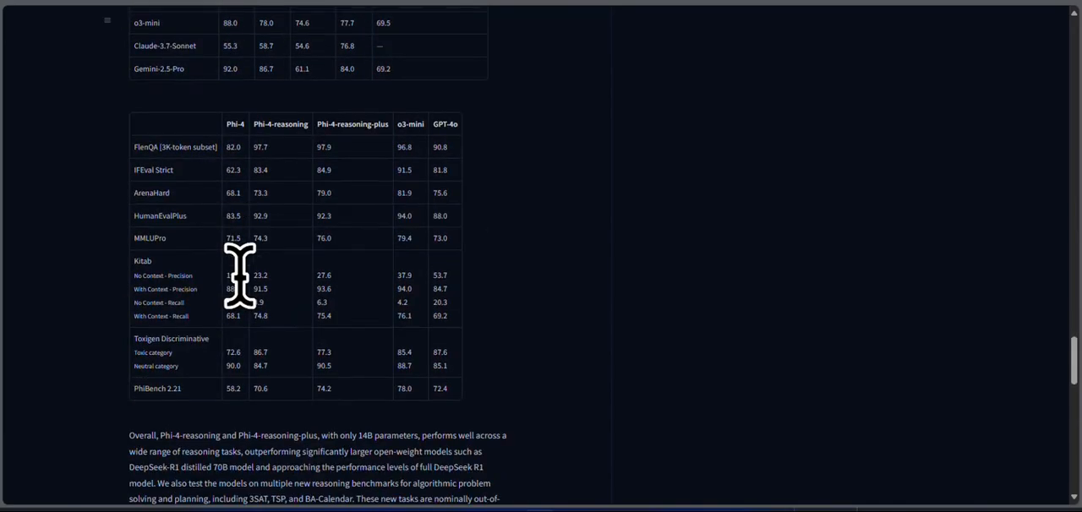
pyautogui.moveTo(234, 245)
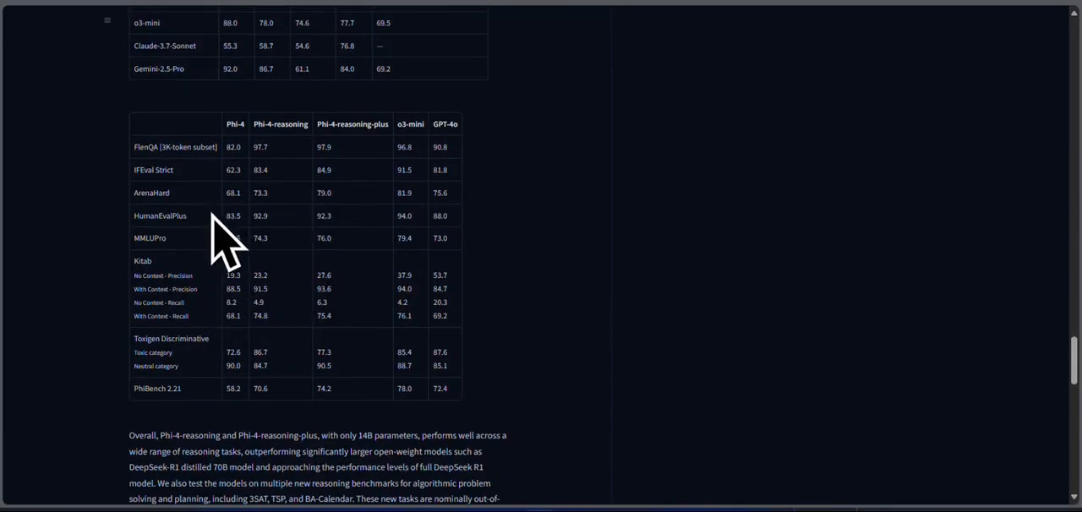
pyautogui.moveTo(398, 237)
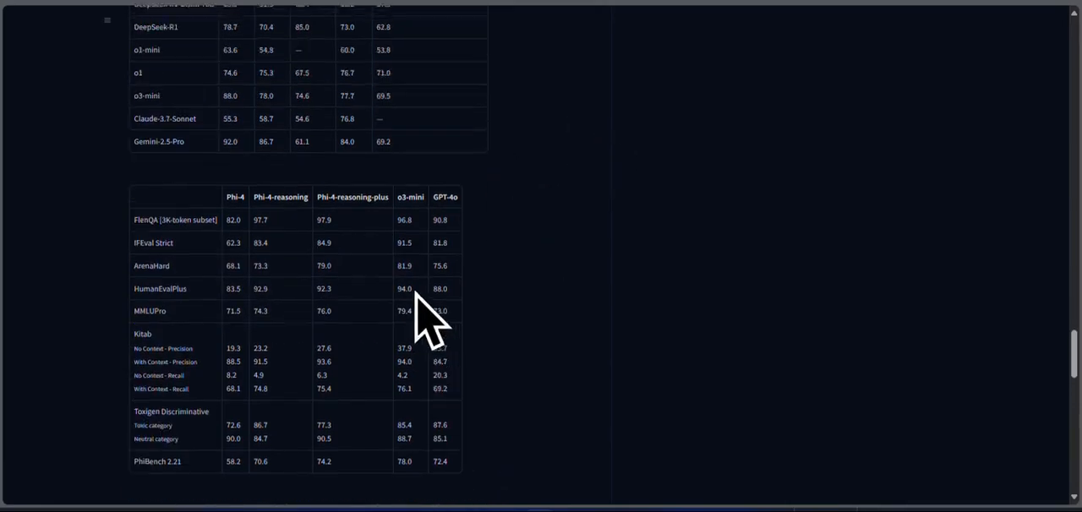
pyautogui.scroll(3)
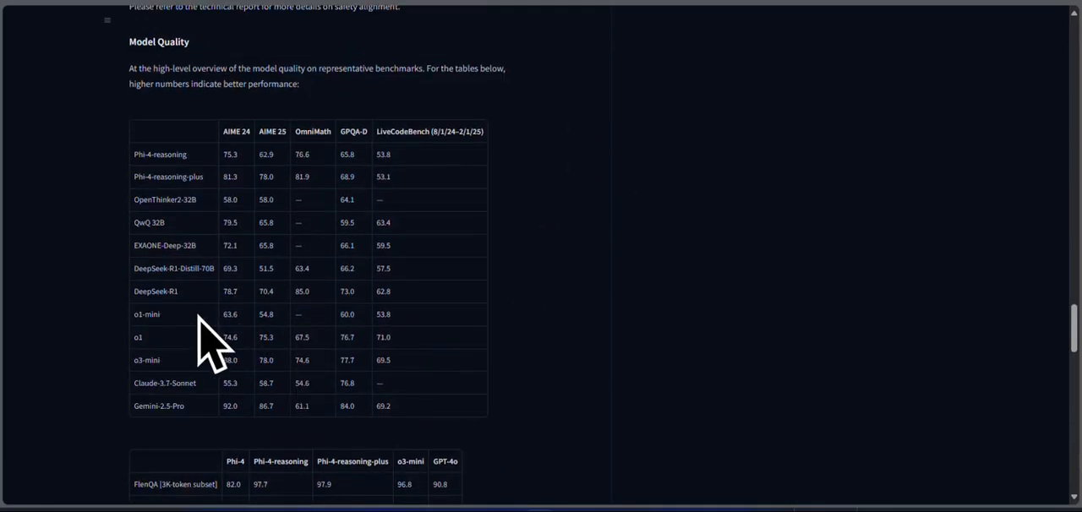
pyautogui.moveTo(245, 152)
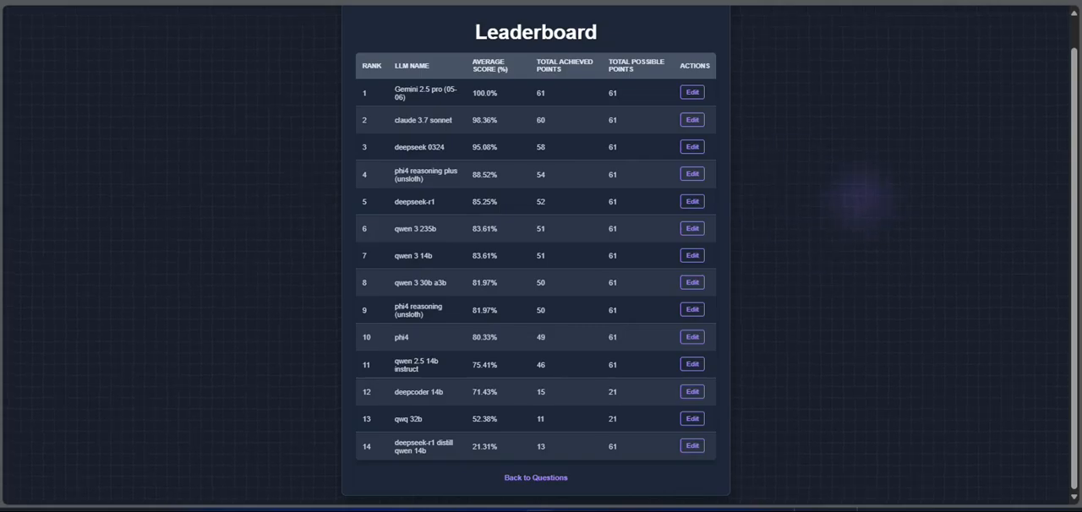
pyautogui.moveTo(507, 201)
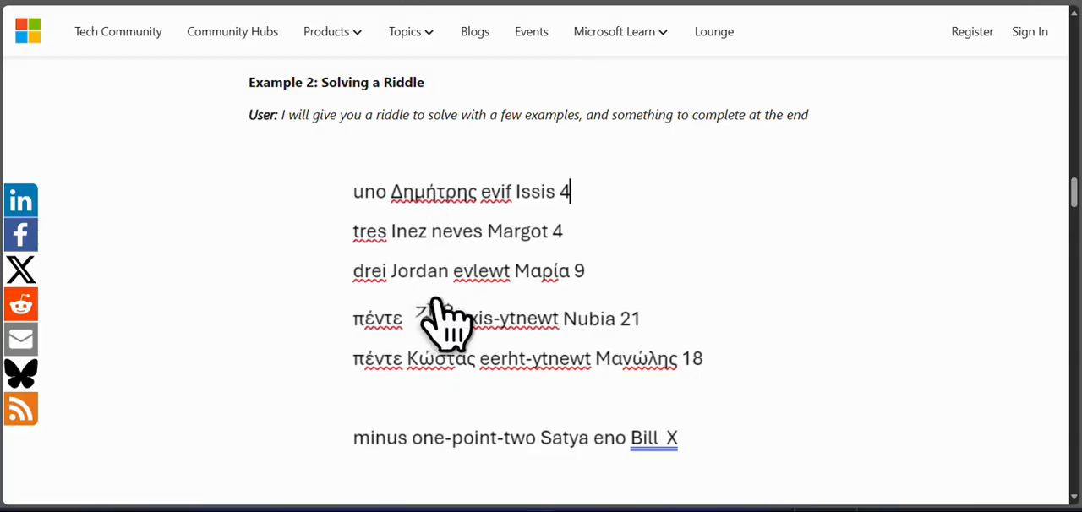
# Step: Read the riddle example's worked answer and continue down to the Example 3 maze image
pyautogui.scroll(-3)
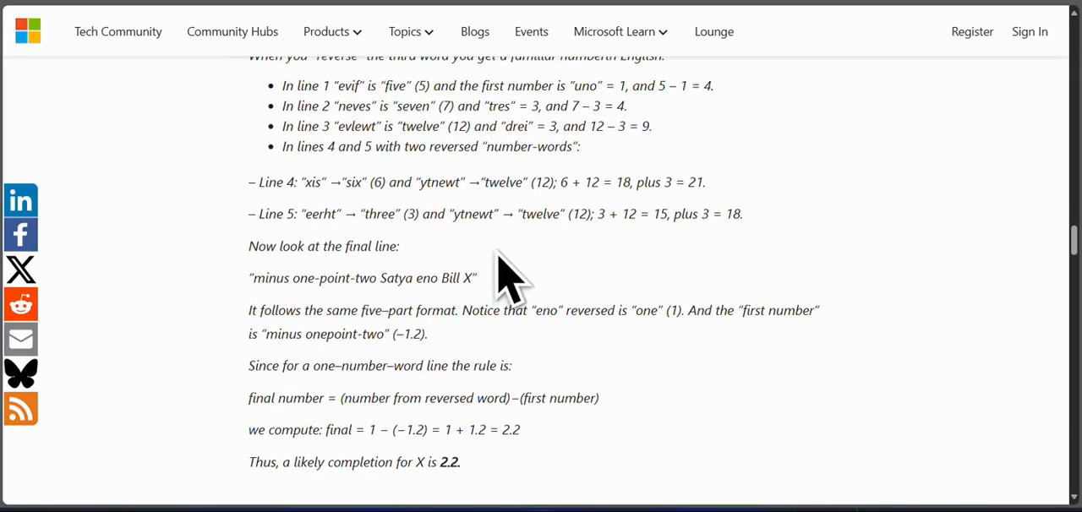
pyautogui.moveTo(554, 267)
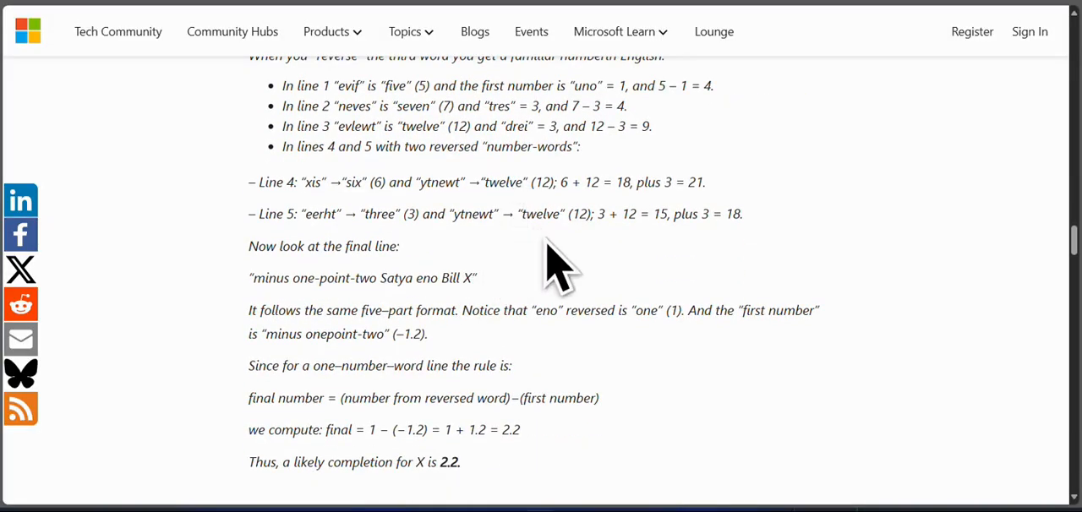
pyautogui.scroll(-3)
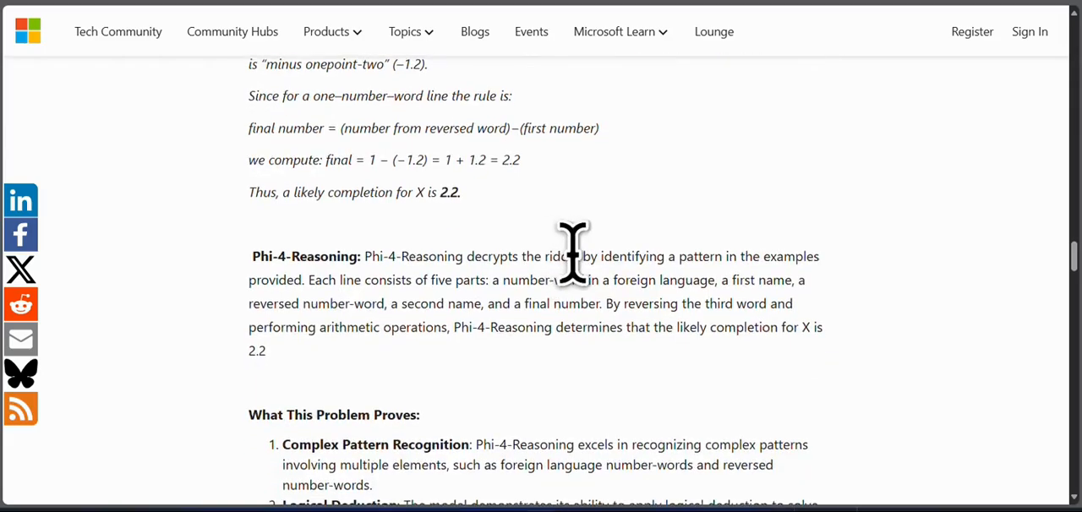
pyautogui.scroll(-3)
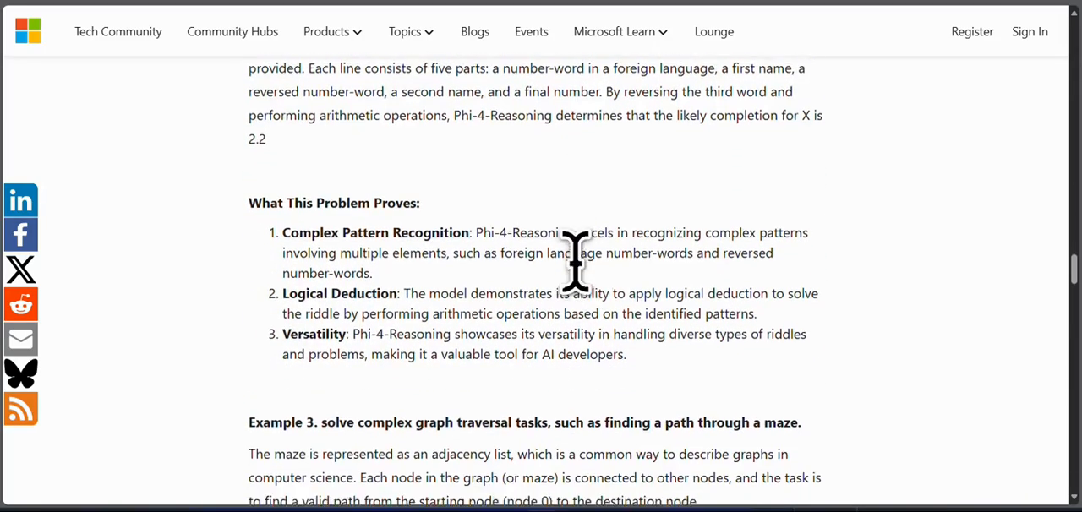
pyautogui.scroll(-3)
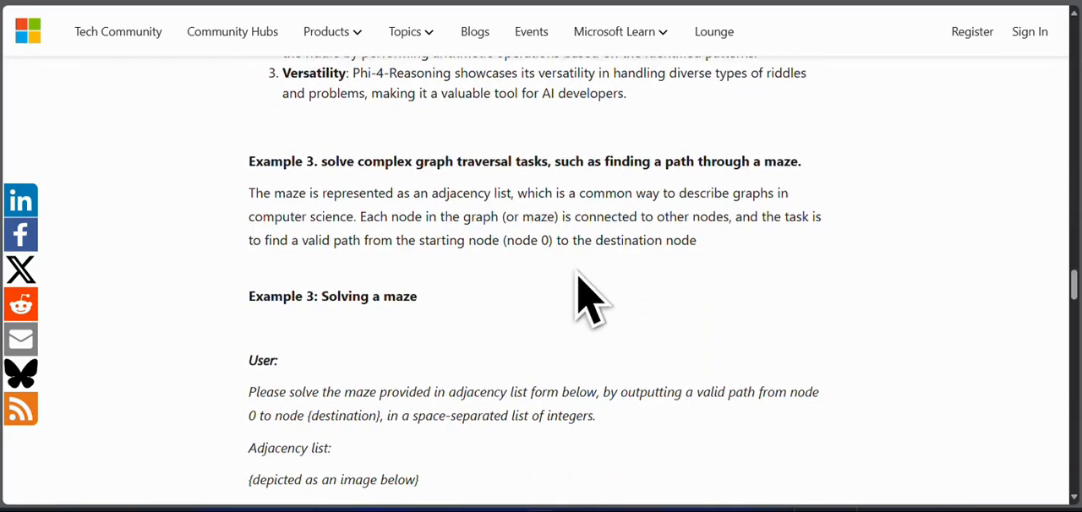
pyautogui.scroll(-3)
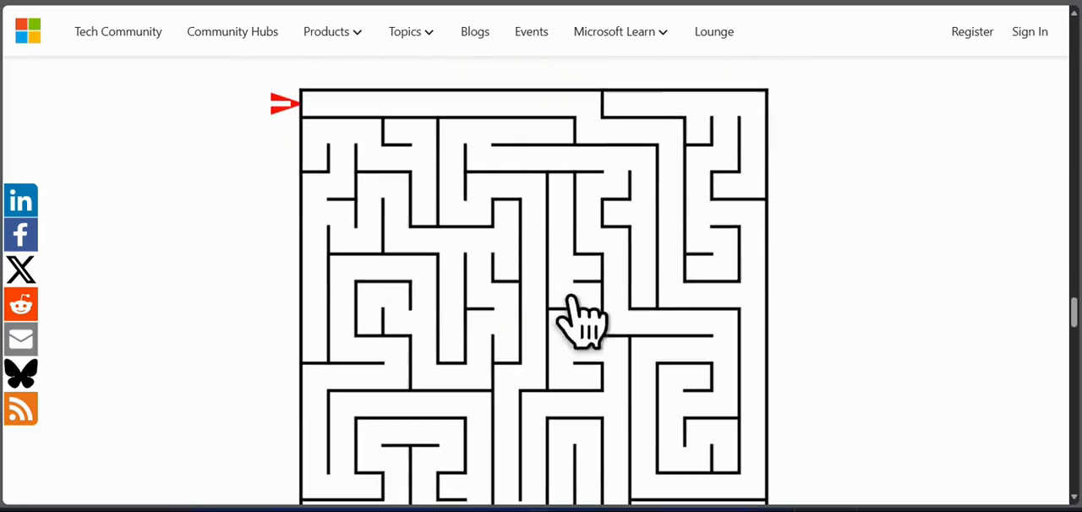
pyautogui.scroll(-3)
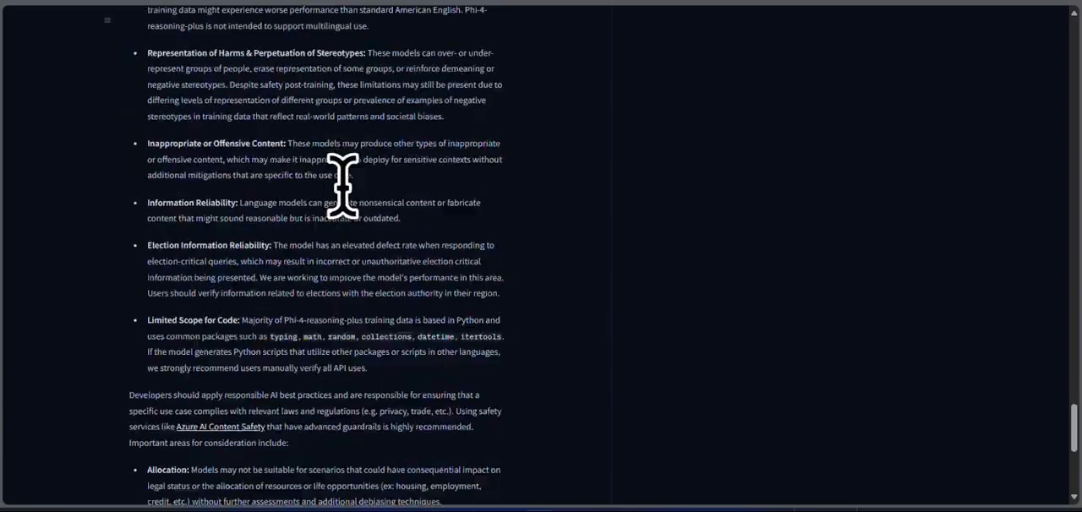
# Step: Open microsoft/Phi-4-reasoning from the Phi-4 collection on the Microsoft org page
pyautogui.scroll(-3)
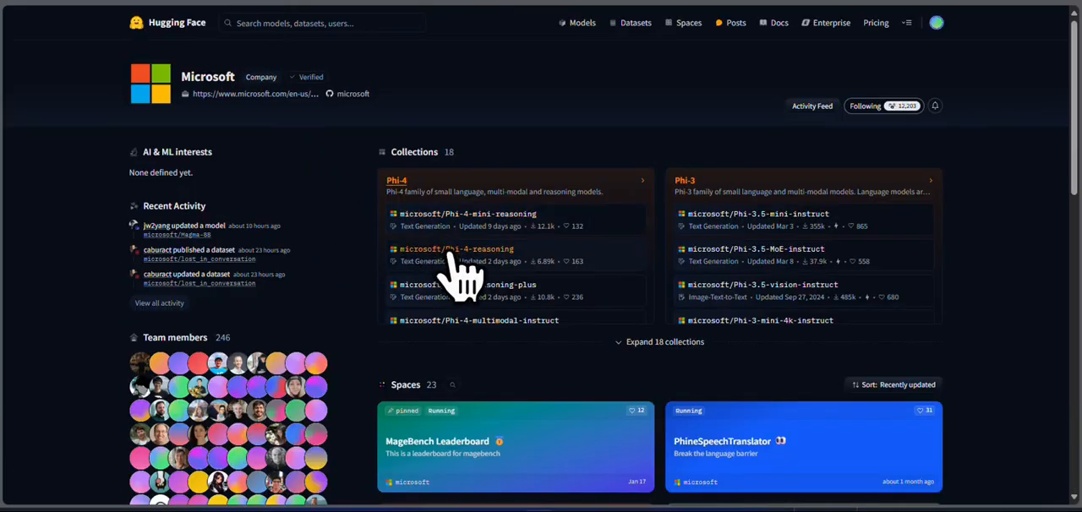
pyautogui.click(456, 249)
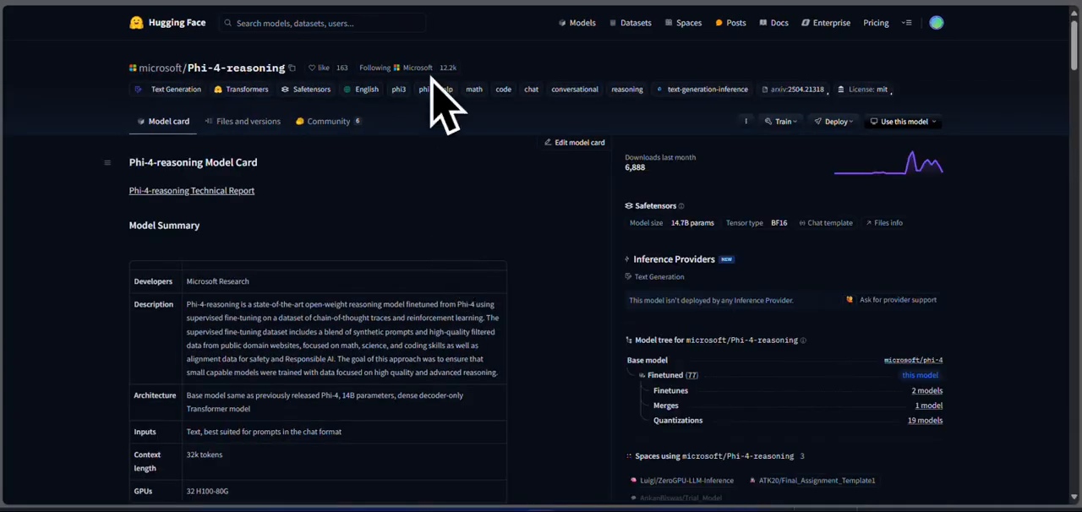
# Step: Read down the model card through usage and benchmarks into the Safety section
pyautogui.scroll(-3)
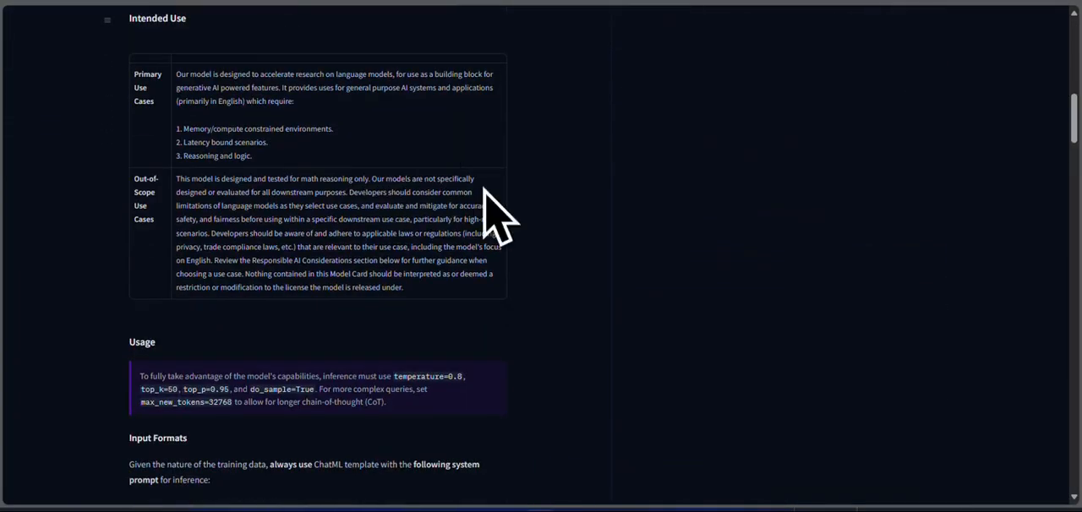
pyautogui.scroll(-3)
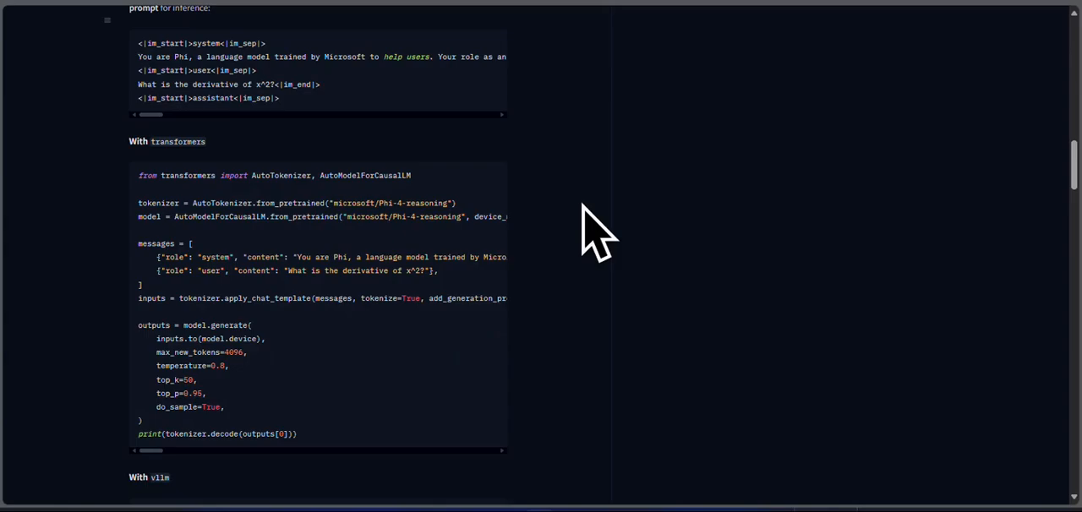
pyautogui.scroll(-3)
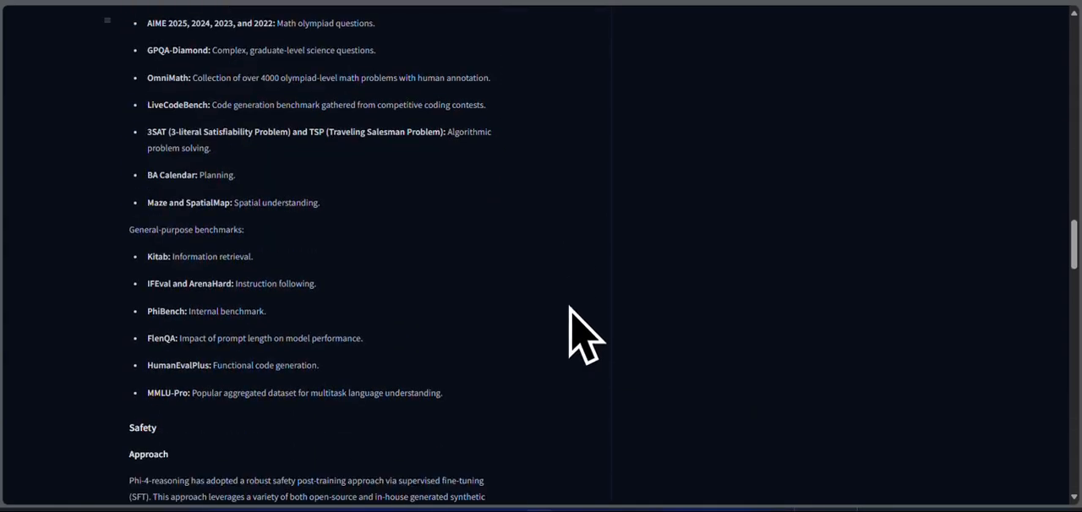
pyautogui.scroll(-3)
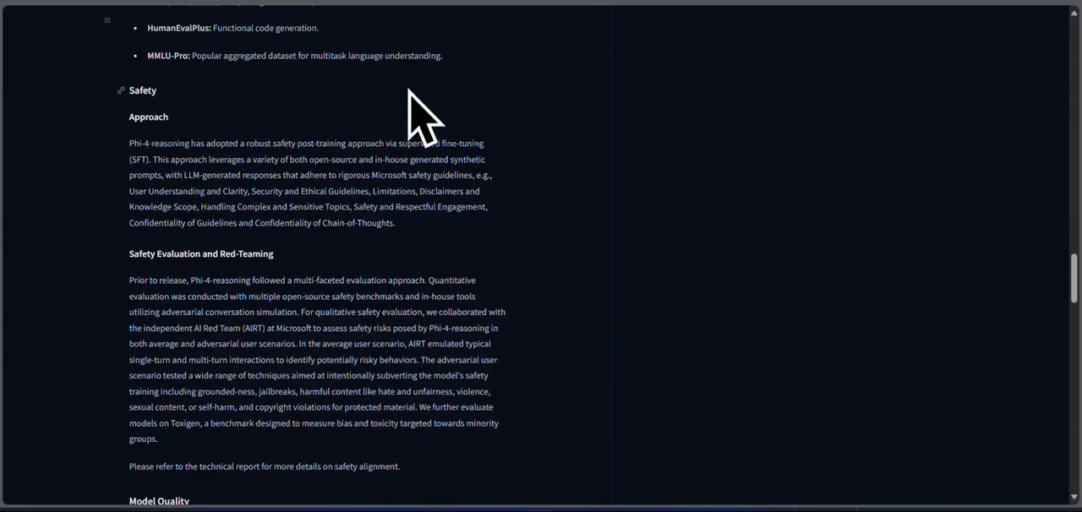